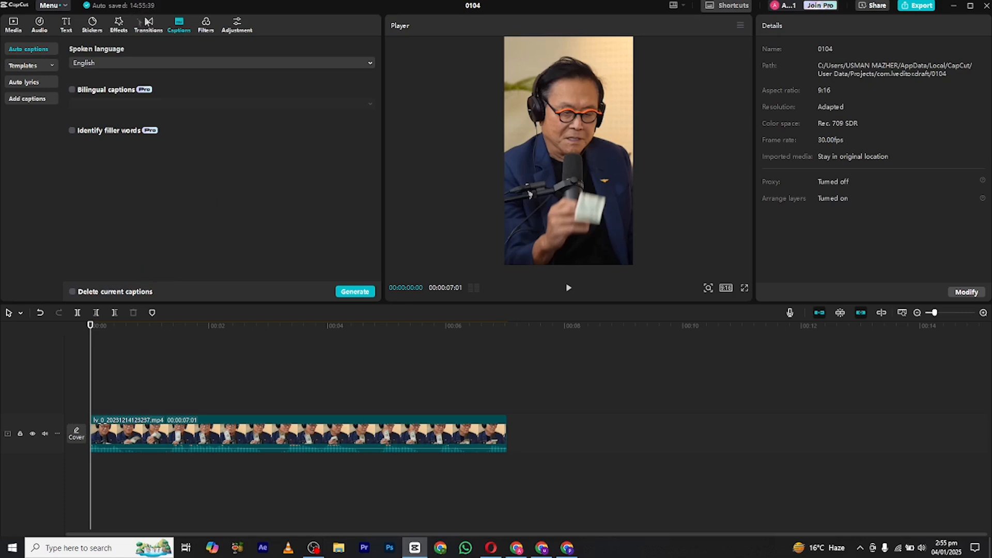
Generate English auto captions for the talking-head clip, producing two caption segments
left_click(12, 26)
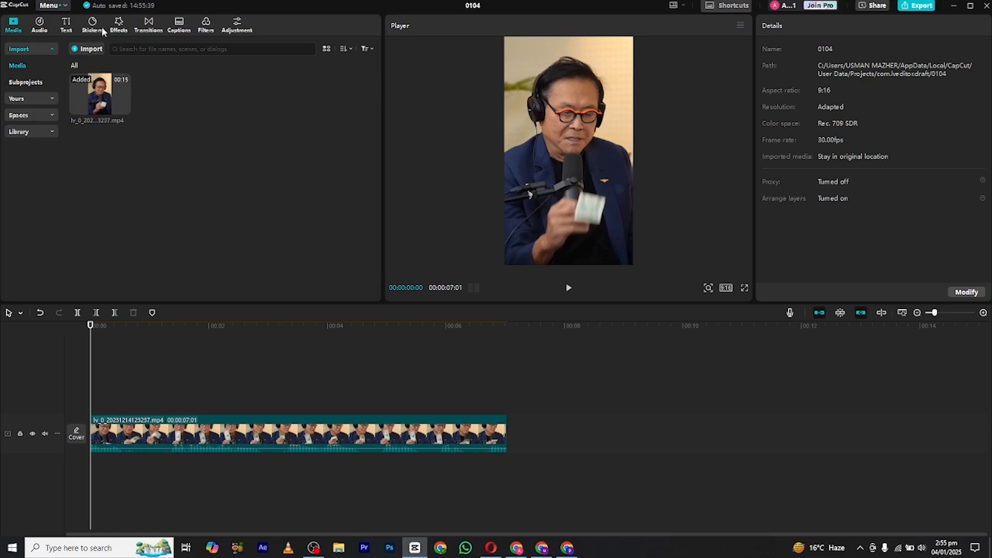
left_click(355, 292)
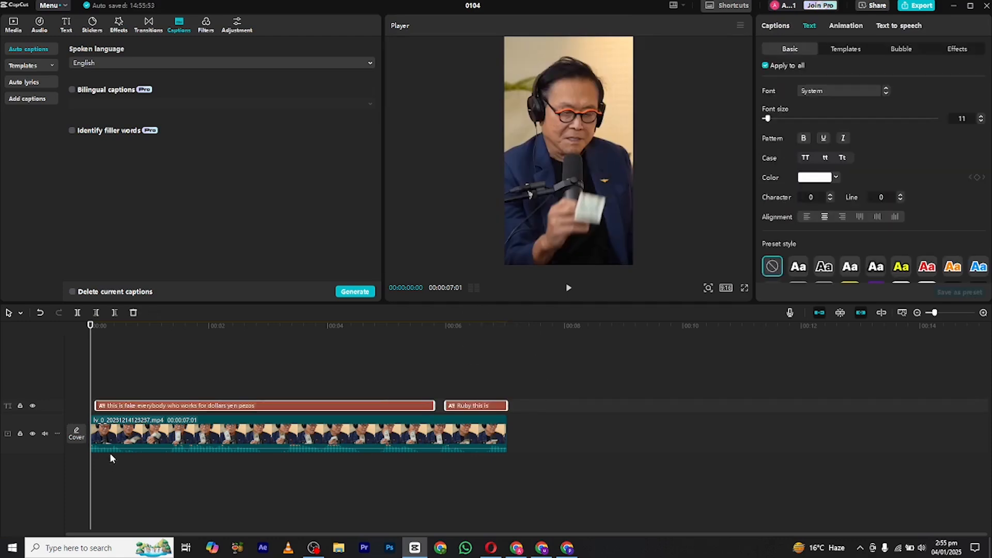
Split the caption track into seven short phrases like 'this is fake' and 'everybody'
left_click(260, 405)
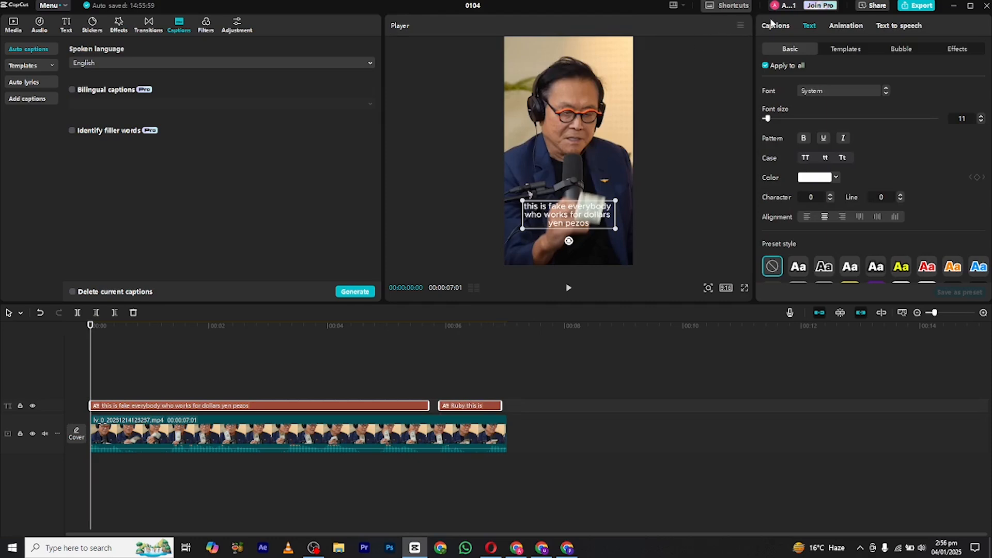
left_click(776, 25)
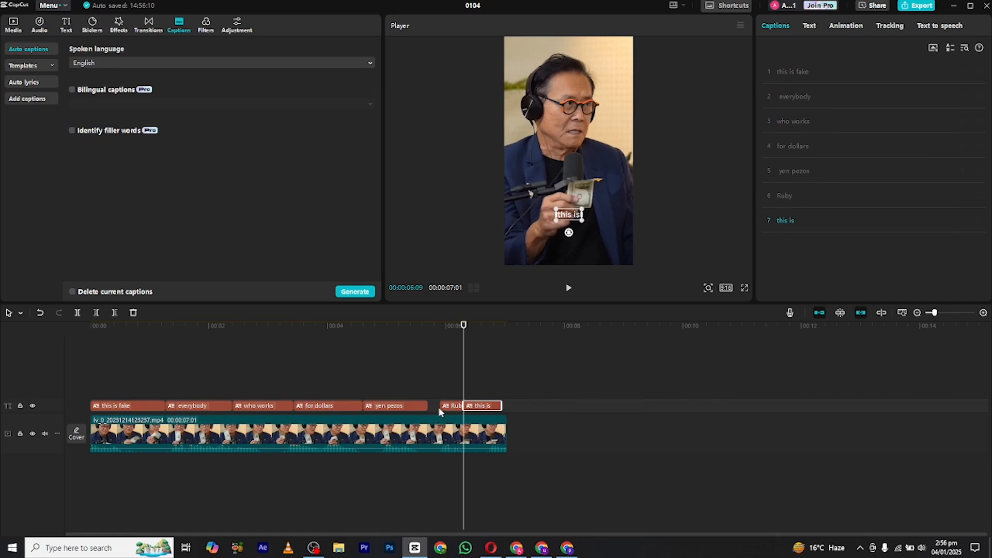
Jump to the first caption, 'this is fake', at the clip's start
left_click(91, 325)
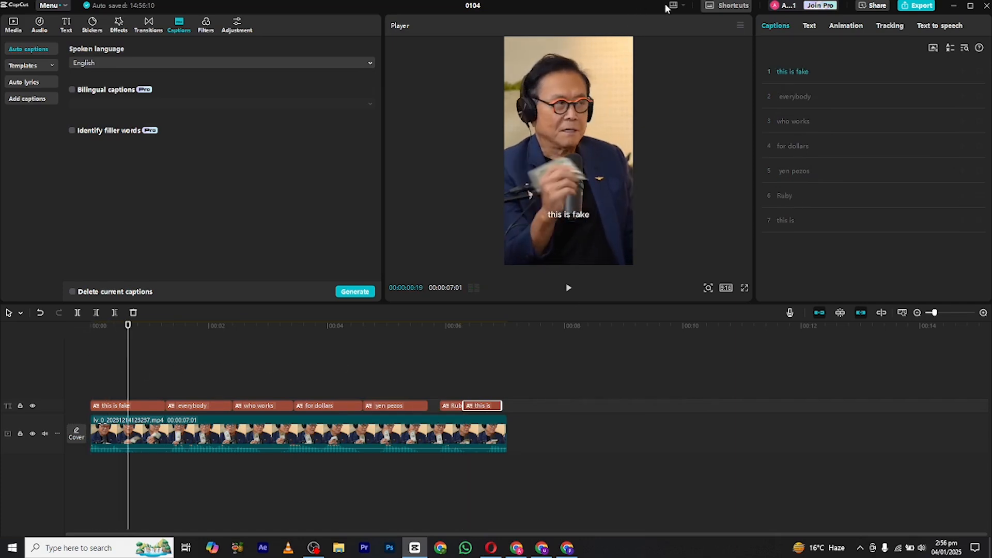
mouse_move(688, 203)
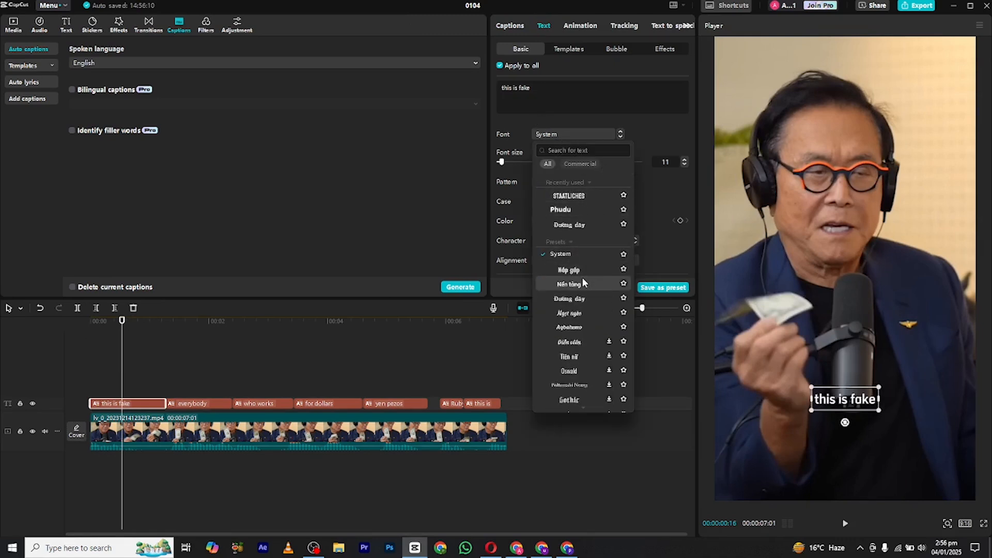
Apply a bold display font, Title Case and a black shadow to all captions
left_click(570, 283)
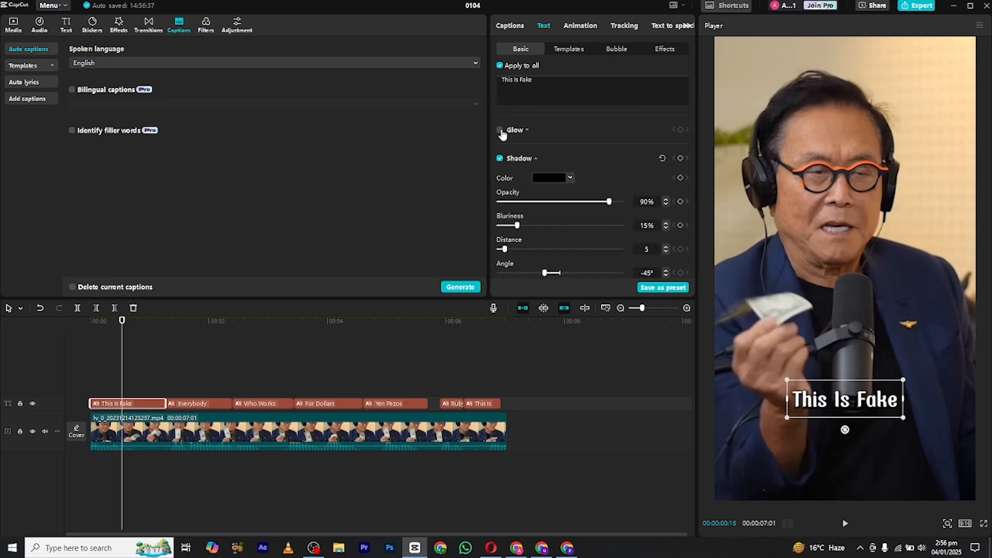
Enable a white glow on the captions, raise its intensity, and show In animations
left_click(499, 129)
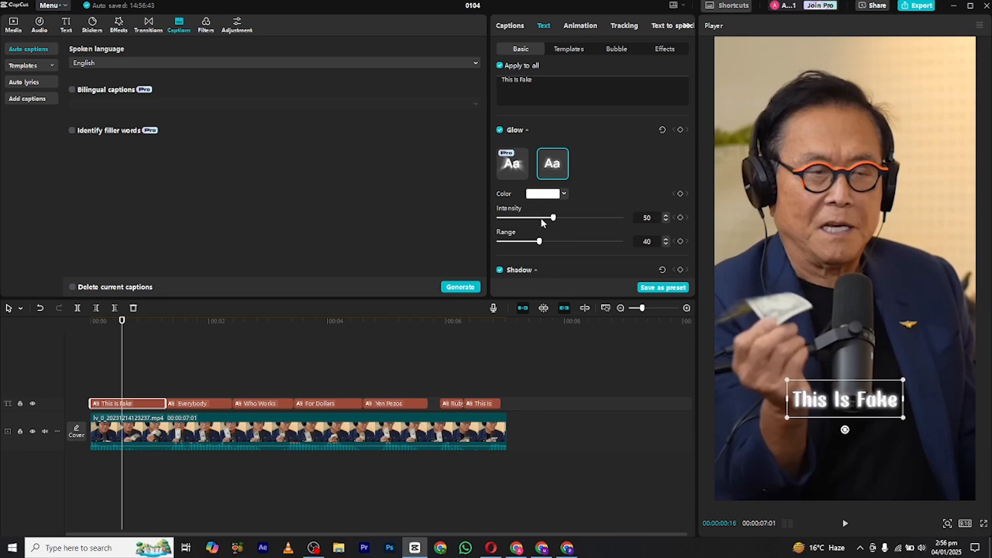
left_click_drag(539, 241, 621, 241)
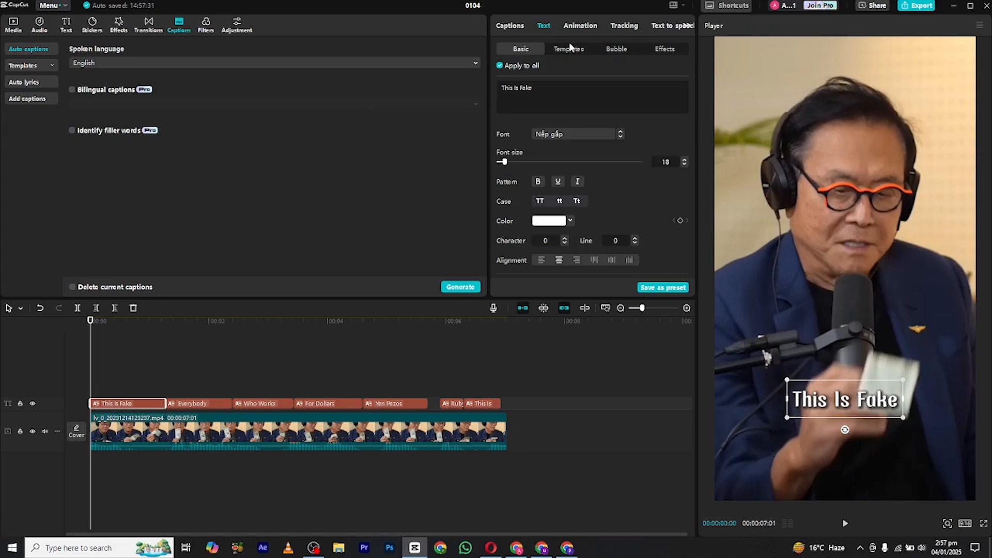
left_click(579, 25)
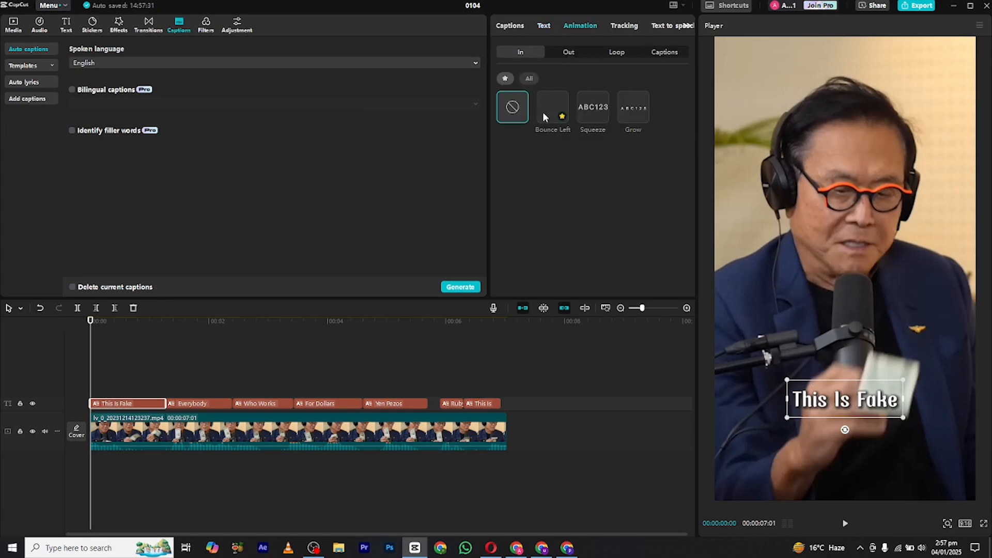
Animate 'This Is Fake' with Squeeze and 'Everybody' with a longer Grow entrance
left_click(592, 106)
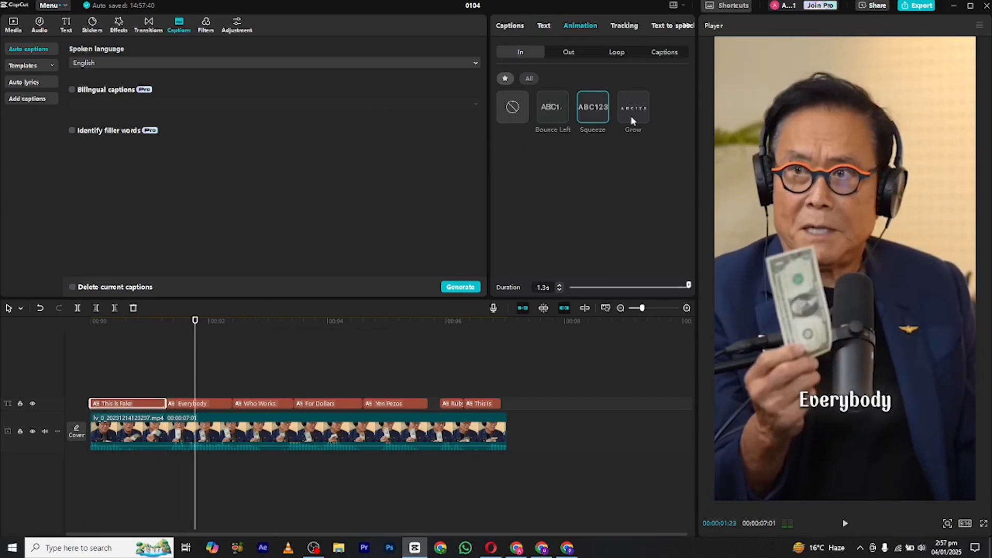
left_click(632, 106)
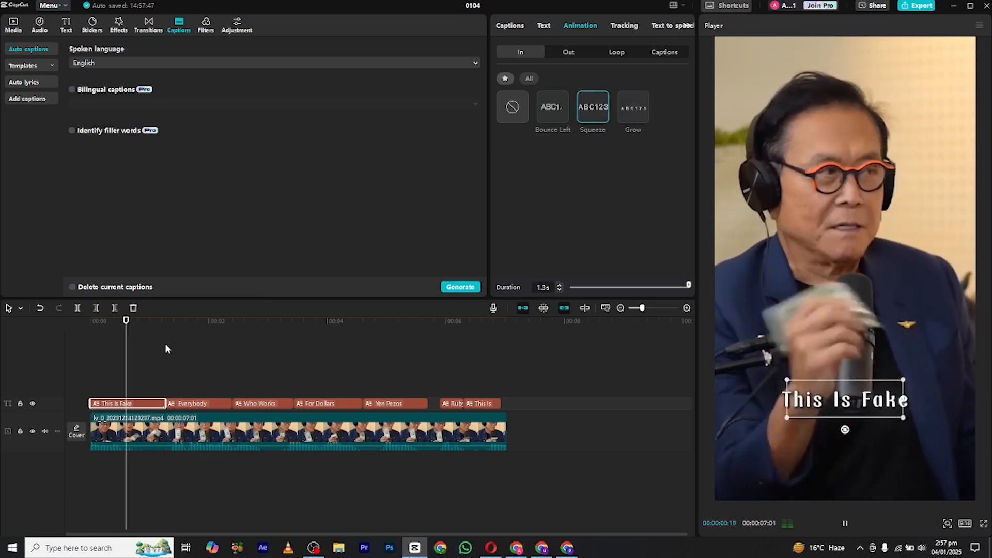
left_click(198, 403)
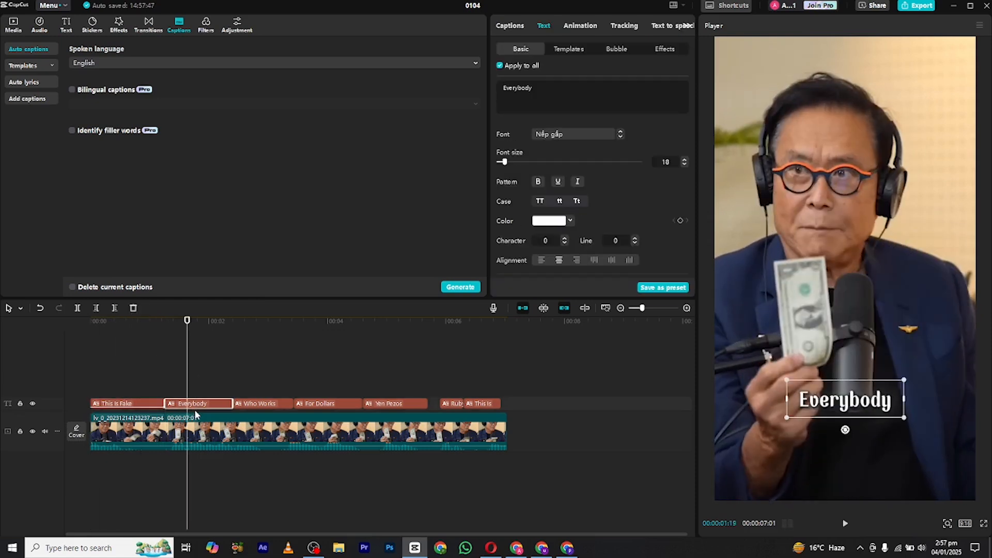
left_click(579, 25)
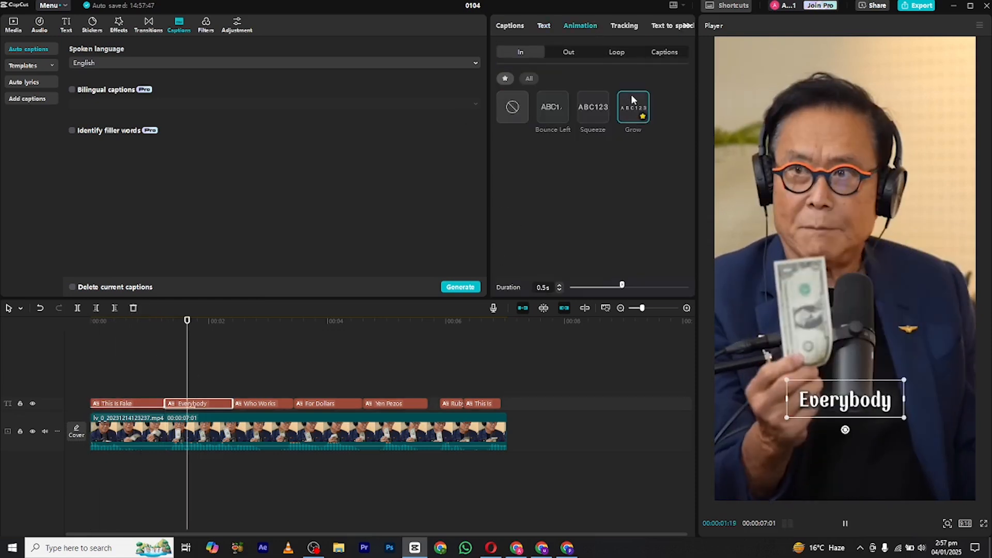
left_click_drag(621, 285, 689, 285)
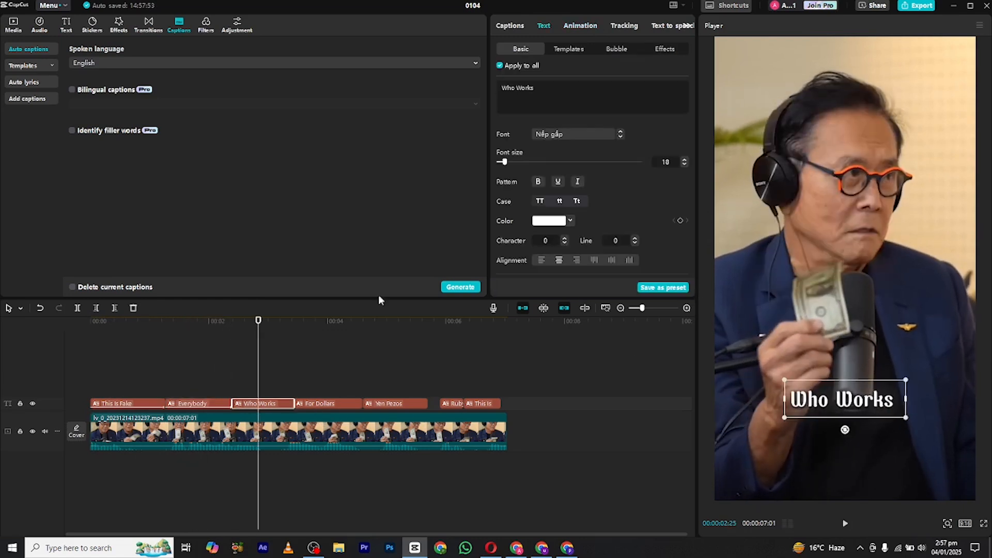
Apply Bounce Left to 'Who Works' and Squeeze to 'For Dollars' as entrances
left_click(579, 25)
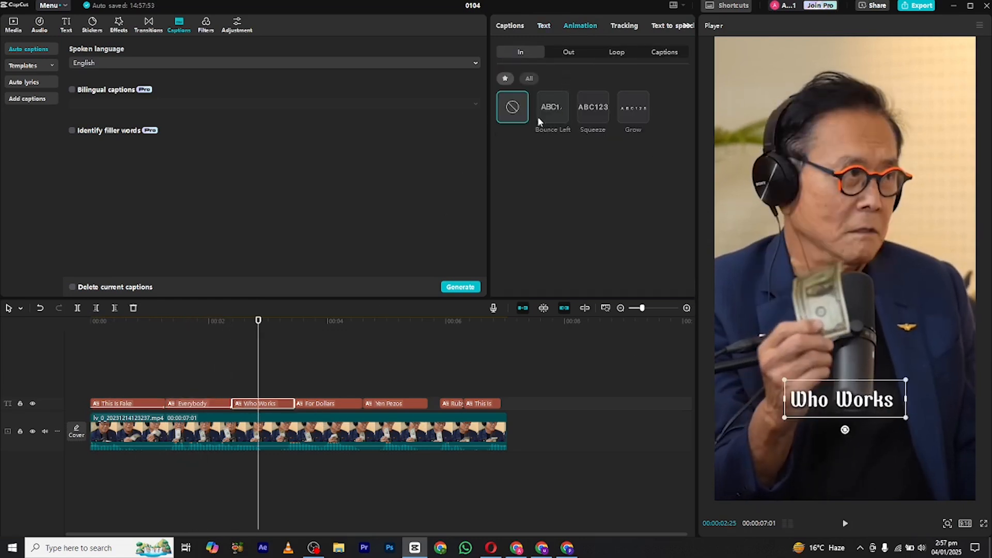
left_click(552, 106)
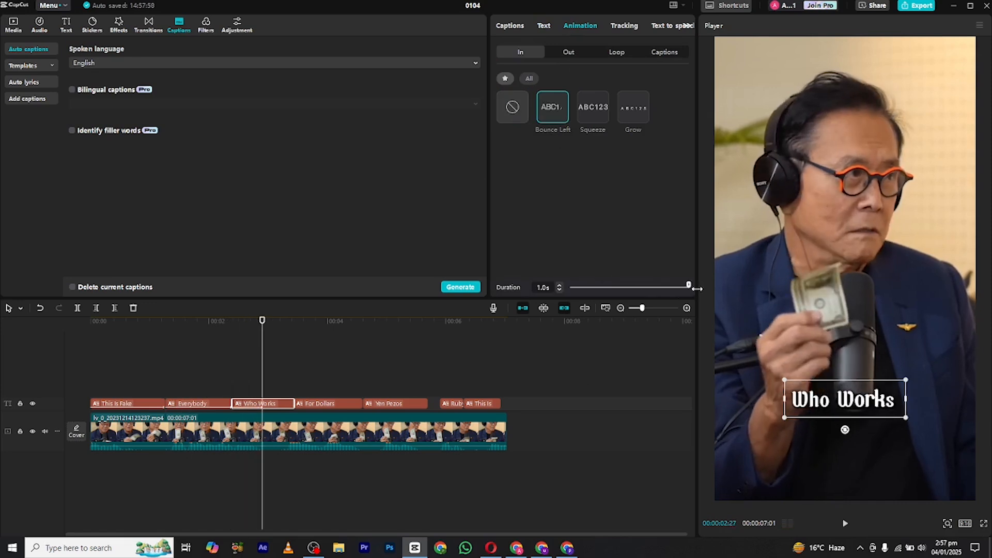
left_click(311, 428)
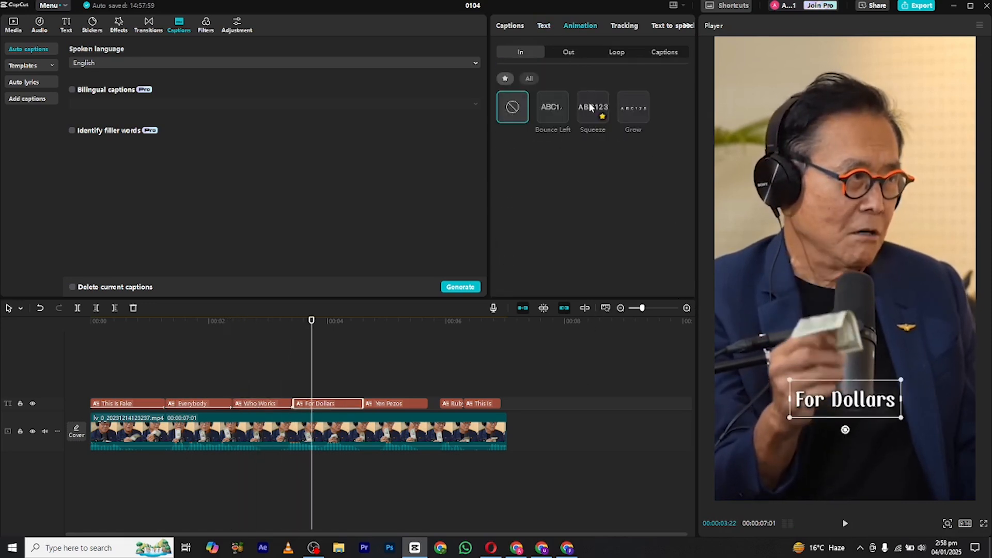
left_click(592, 107)
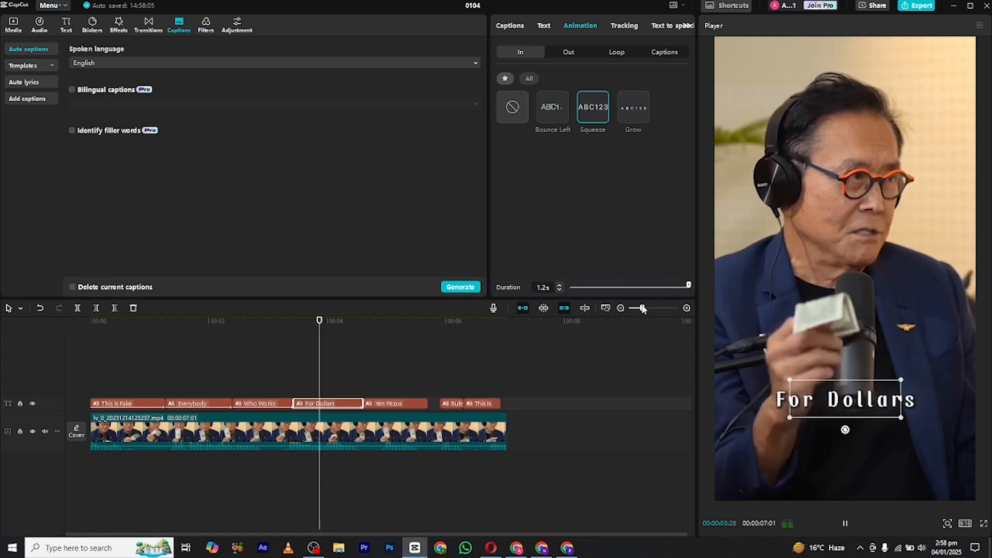
left_click(394, 403)
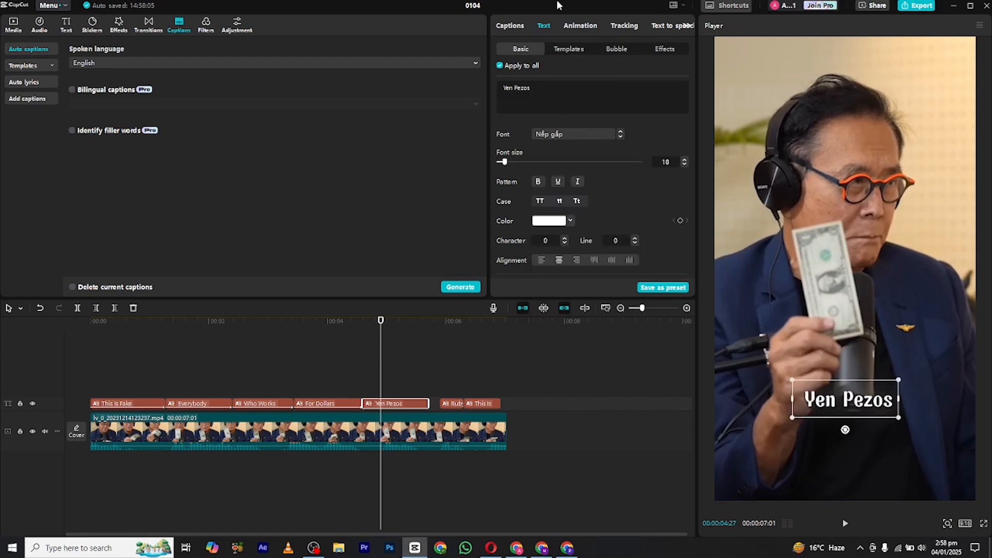
Apply Bounce Left to 'Yen Pezos' and a 0.6-second Squeeze to 'Ruby'
left_click(579, 25)
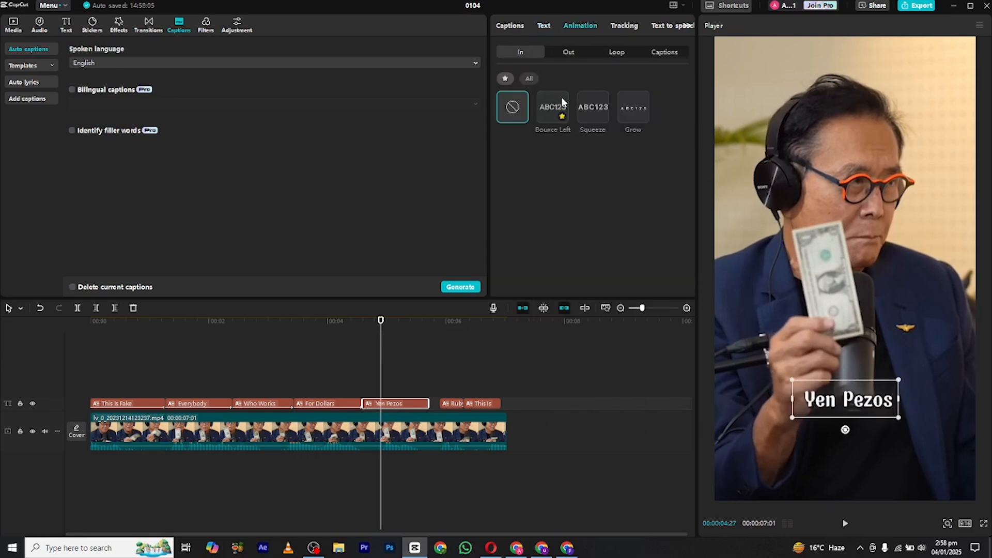
left_click(552, 107)
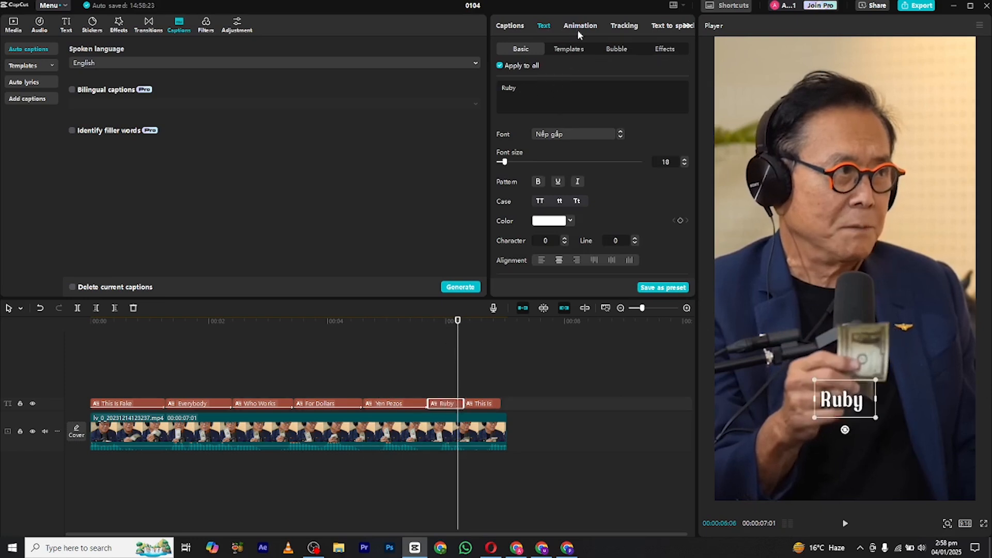
left_click(580, 25)
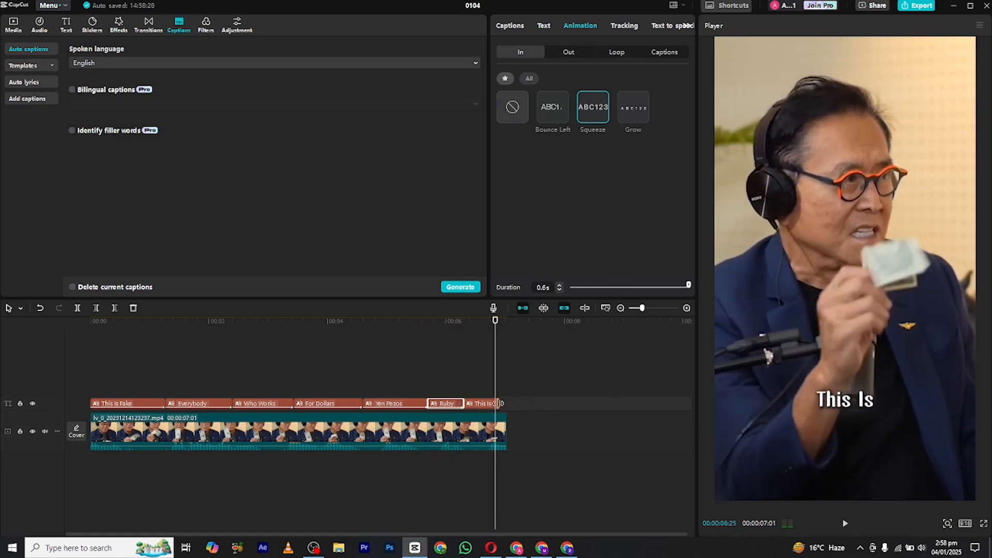
Give 'This Is' a 0.6-second Grow entrance and play back the captioned clip
left_click(544, 25)
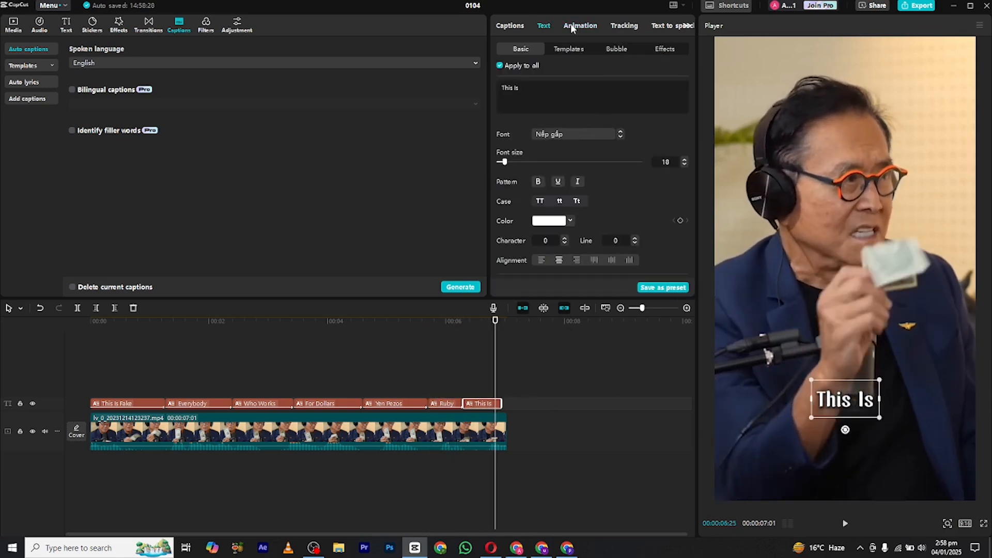
left_click(579, 25)
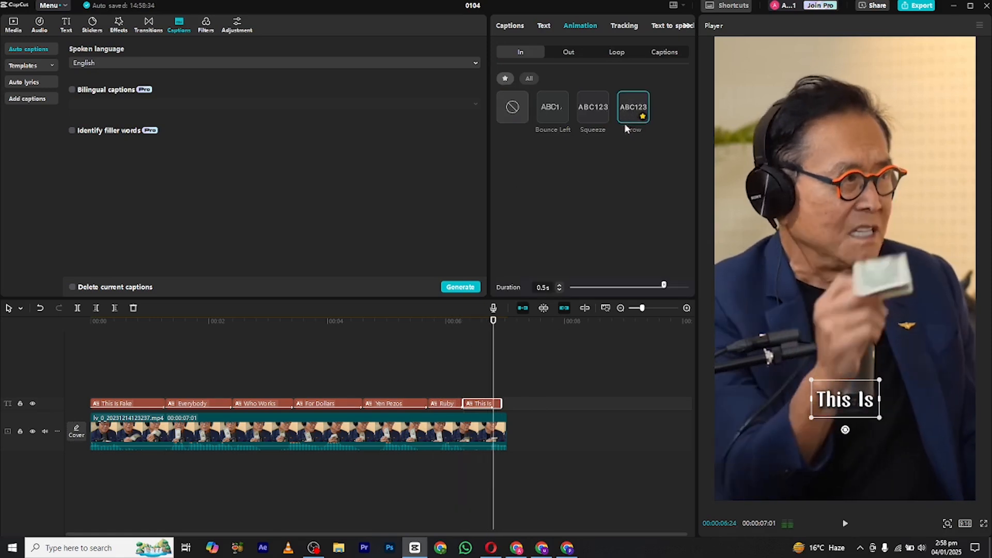
left_click_drag(663, 285, 679, 284)
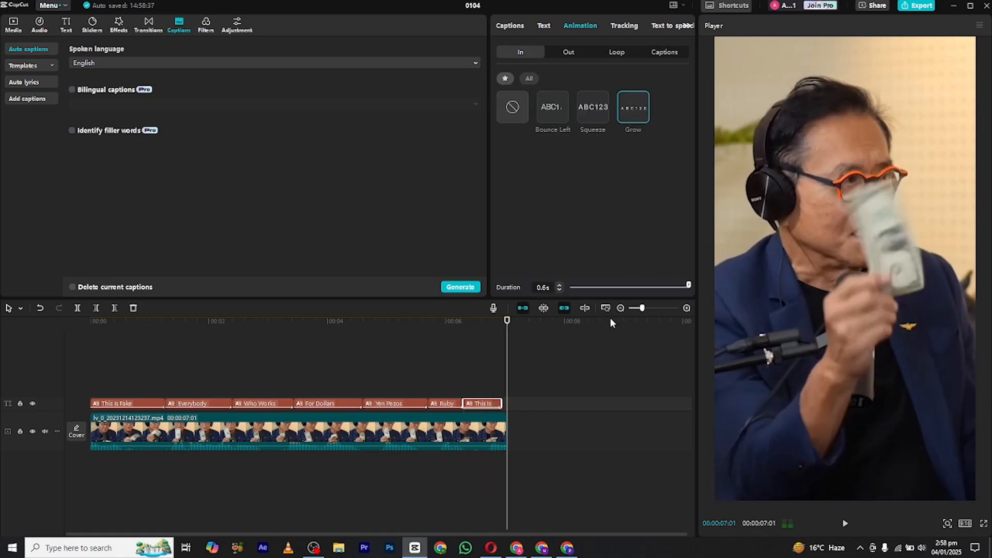
left_click(845, 523)
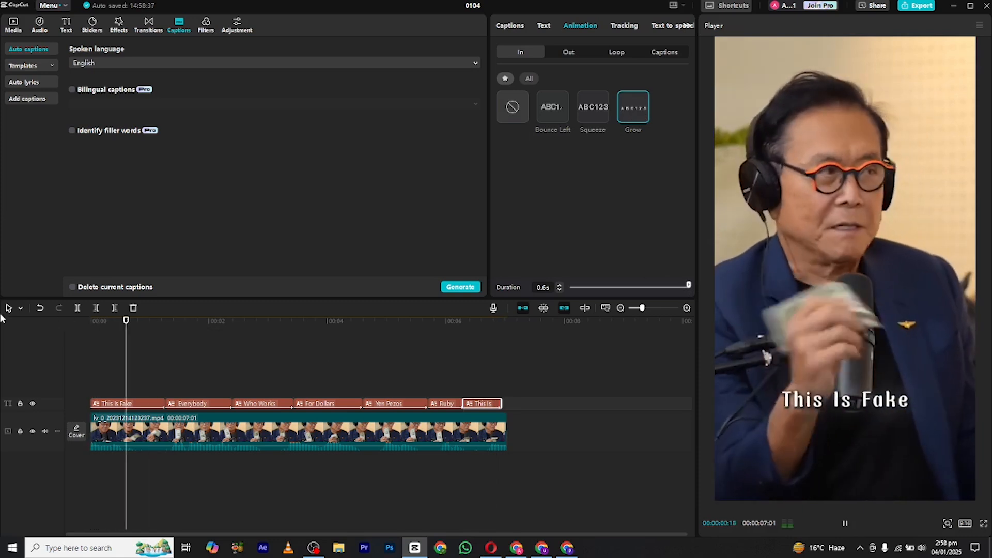